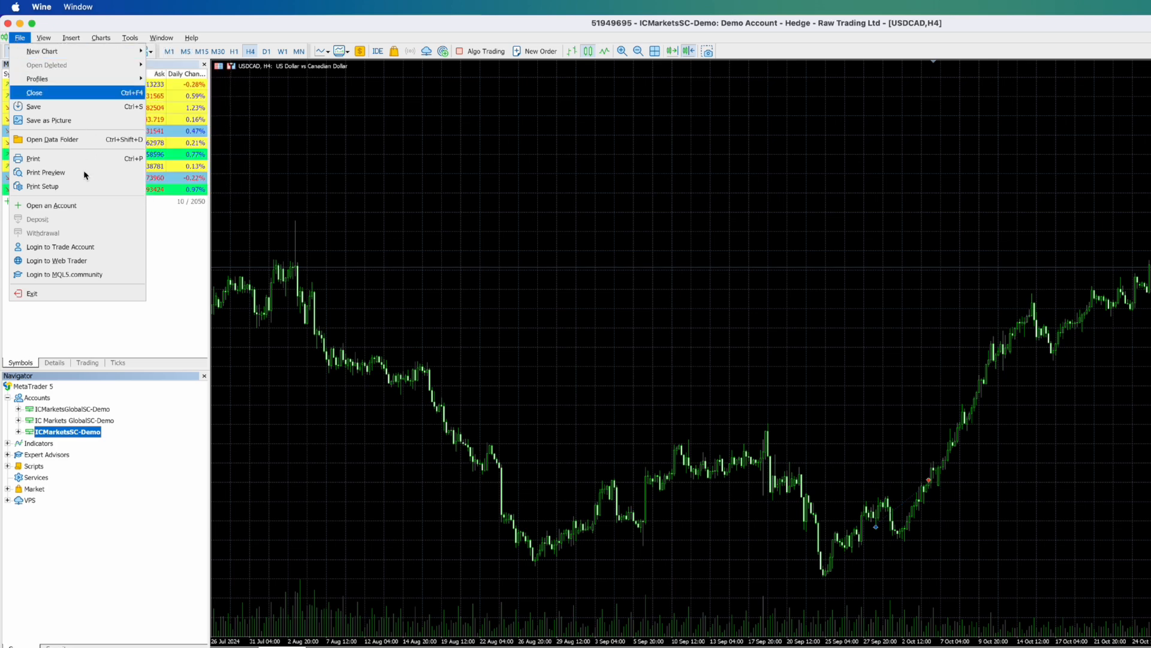
mouse_move(48, 205)
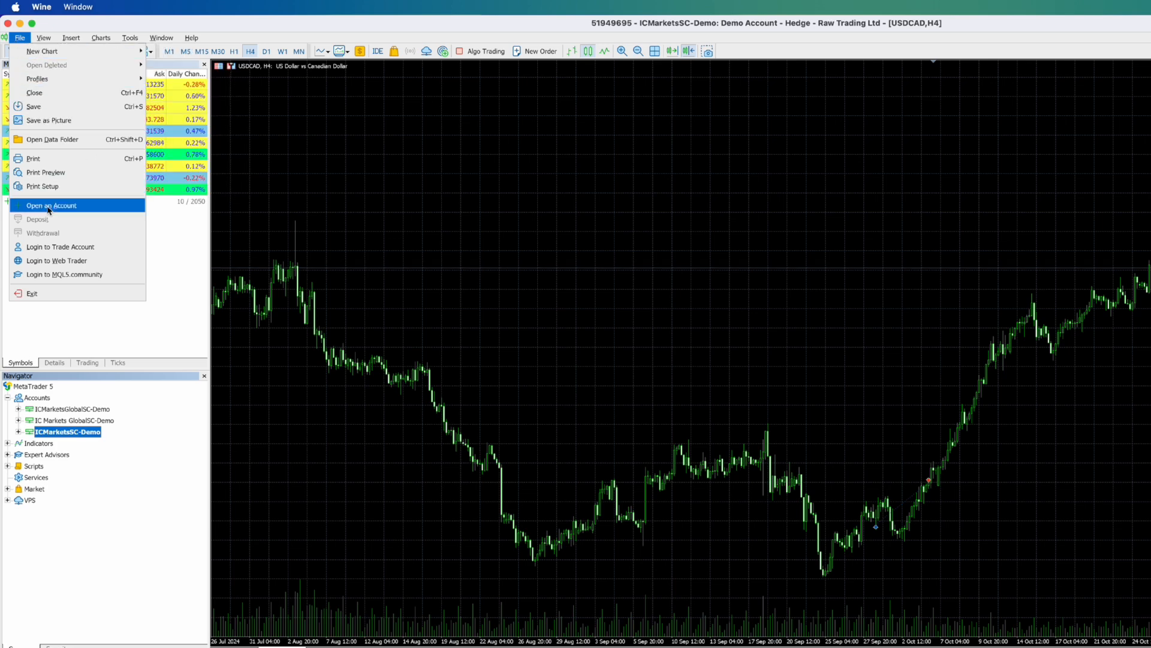
Step: Start the account wizard and pick IC Markets (EU) Ltd as the broker
left_click(50, 205)
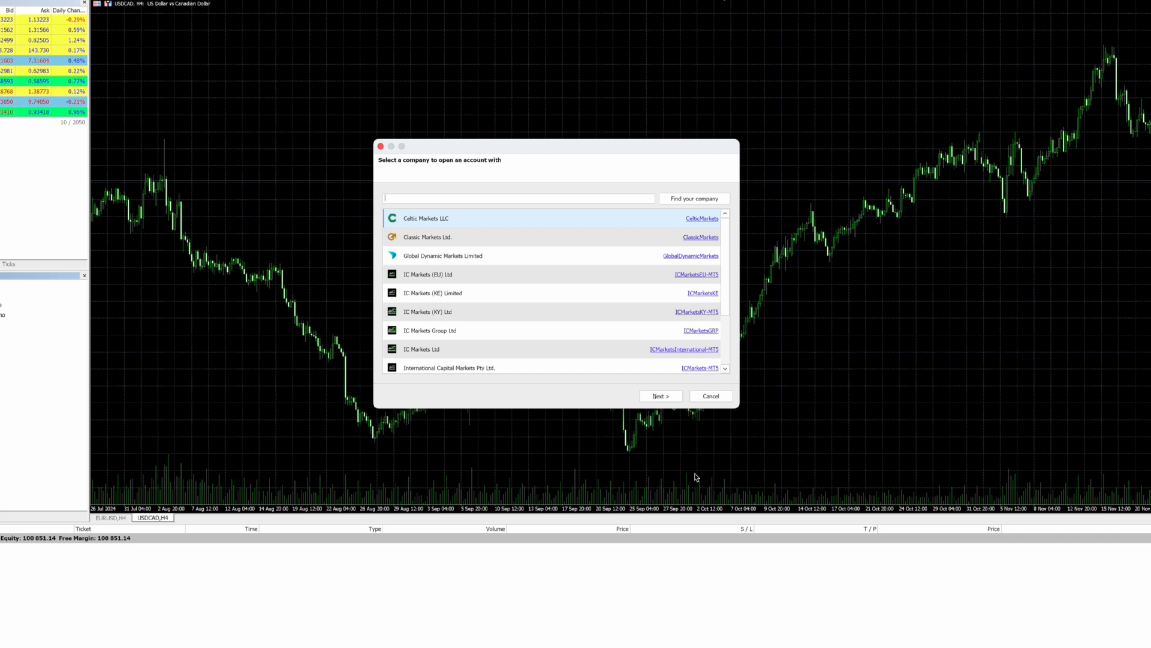
mouse_move(516, 330)
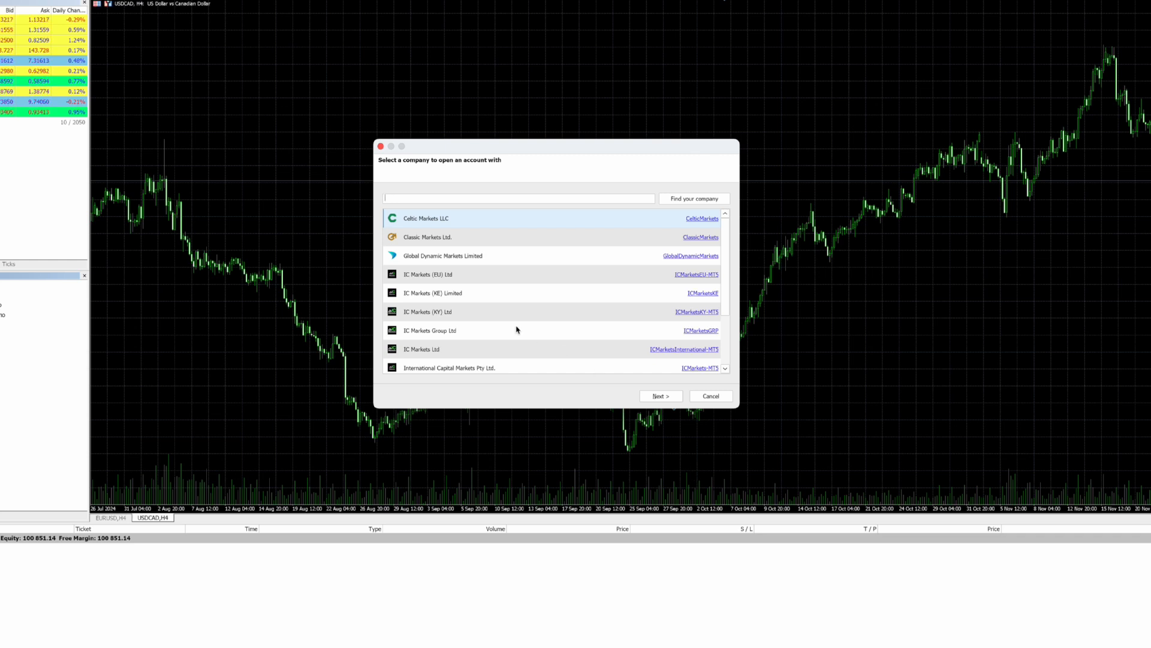
mouse_move(424, 203)
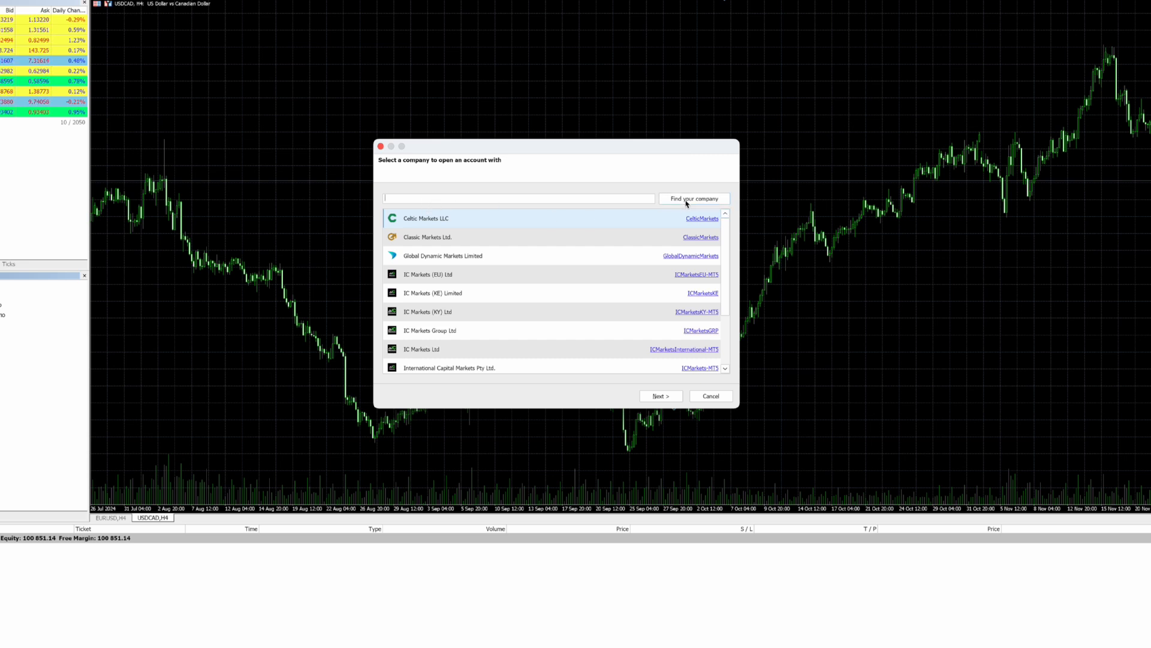
mouse_move(432, 294)
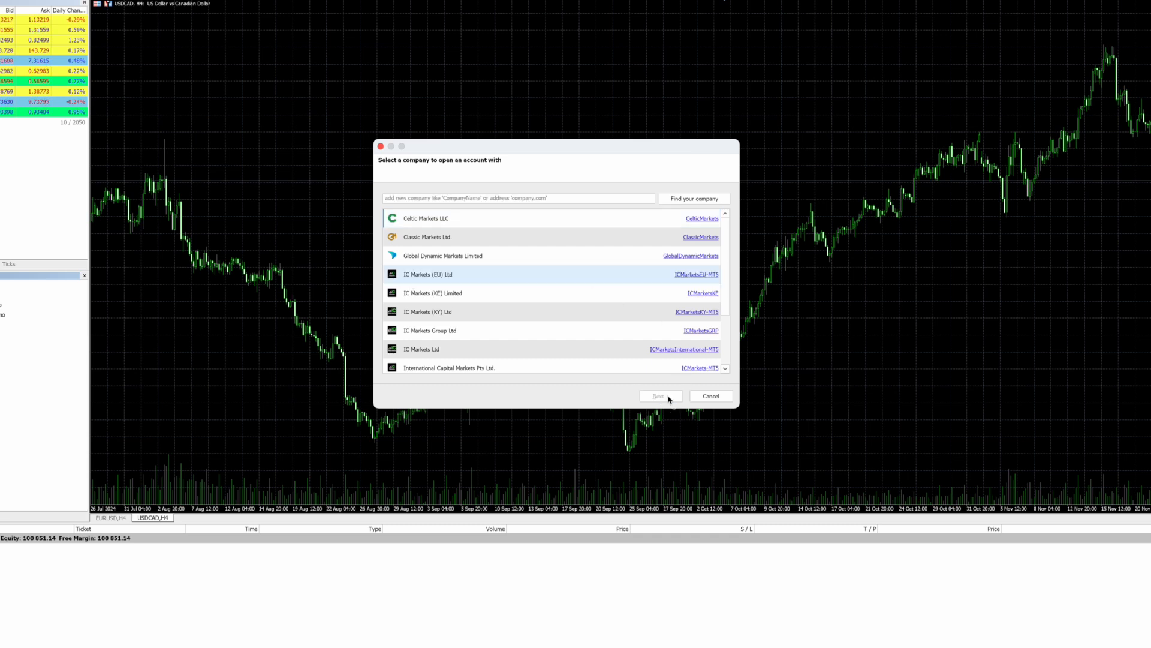
left_click(660, 396)
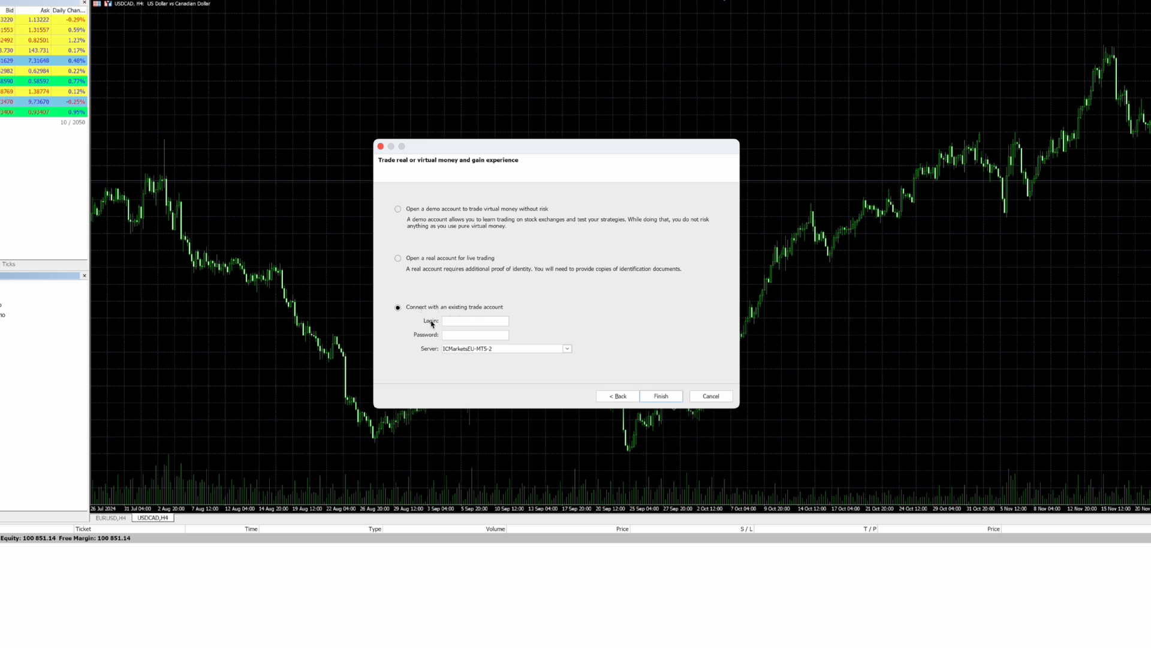
mouse_move(403, 339)
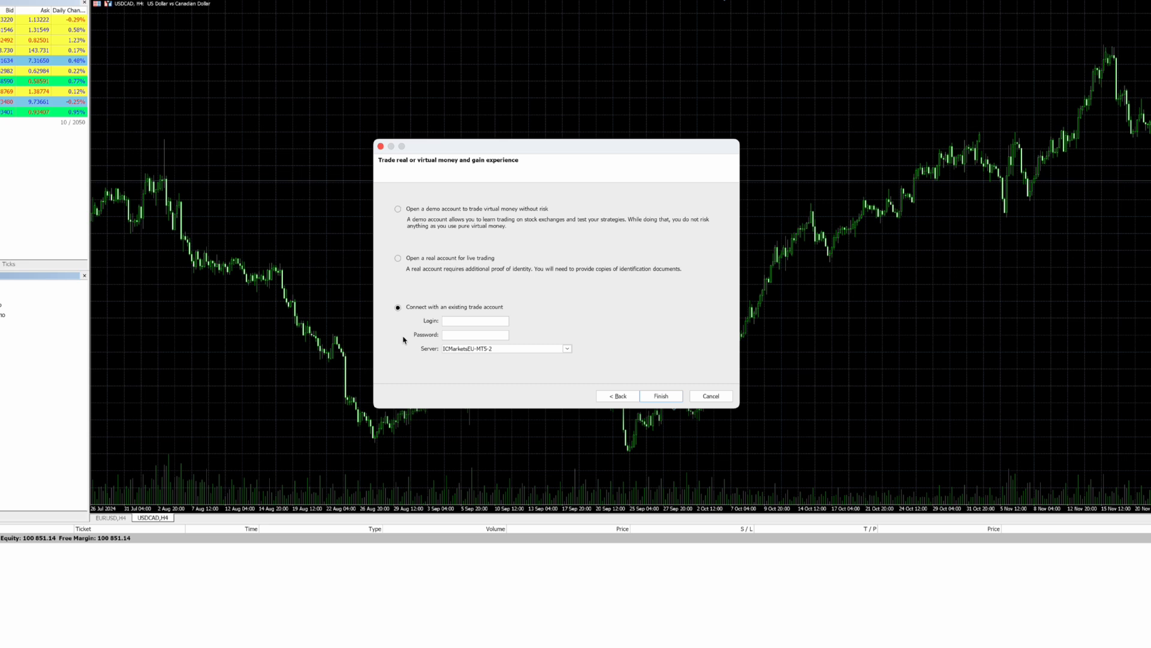
Step: Open the server dropdown to list the IC Markets EU servers
left_click(567, 348)
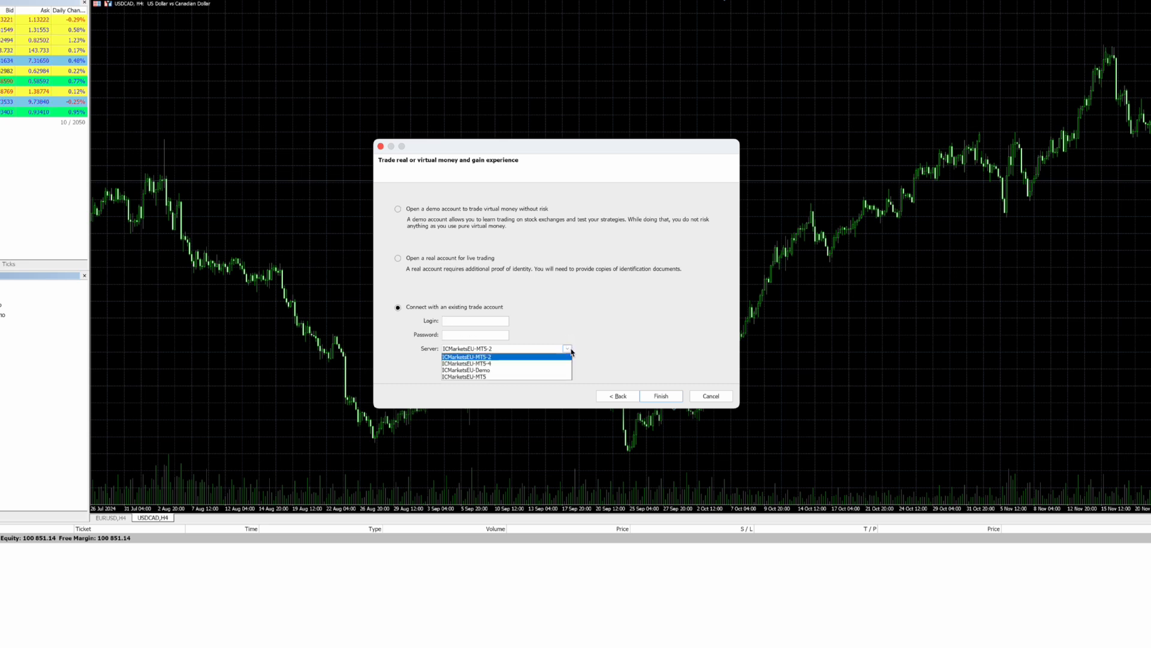
mouse_move(464, 363)
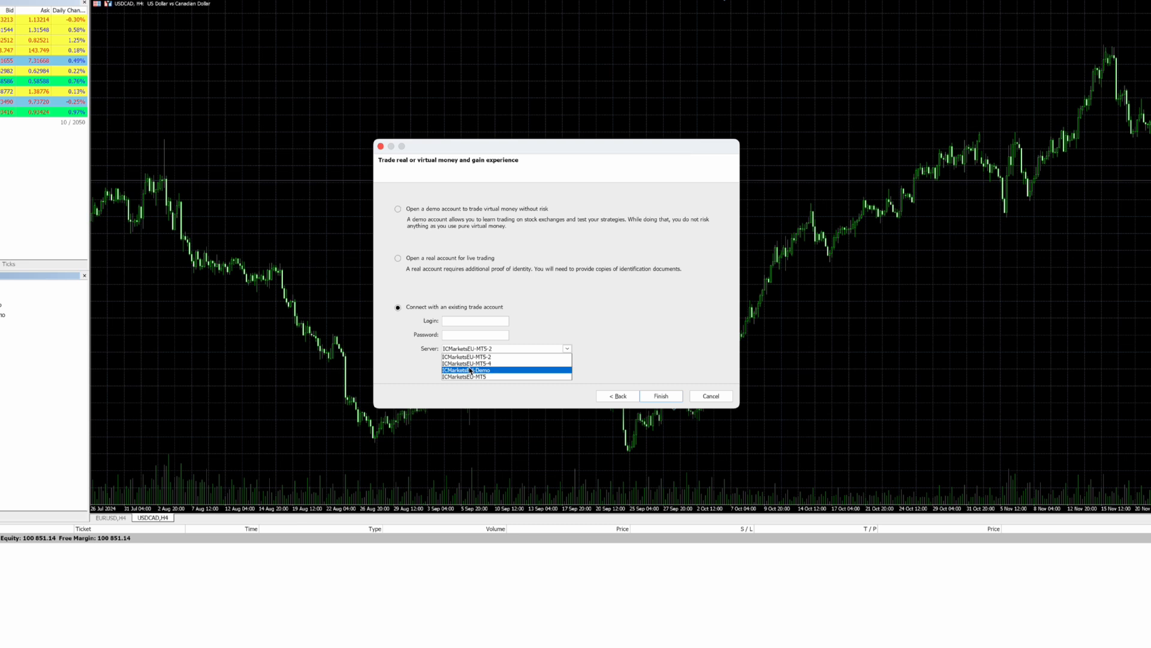
mouse_move(505, 364)
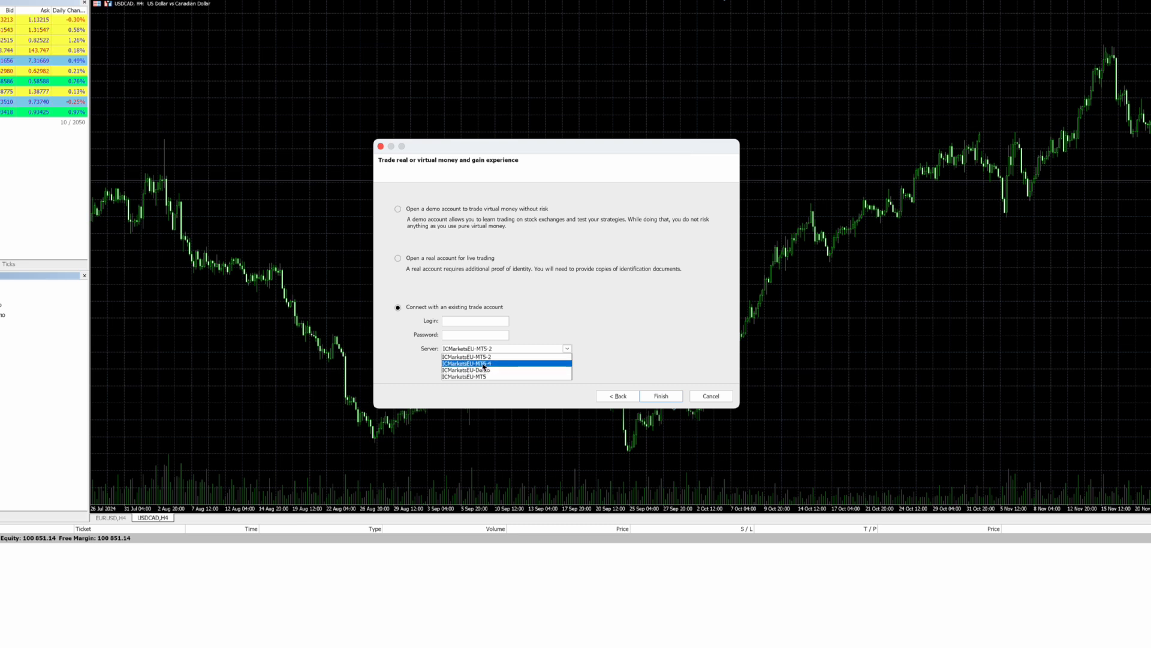